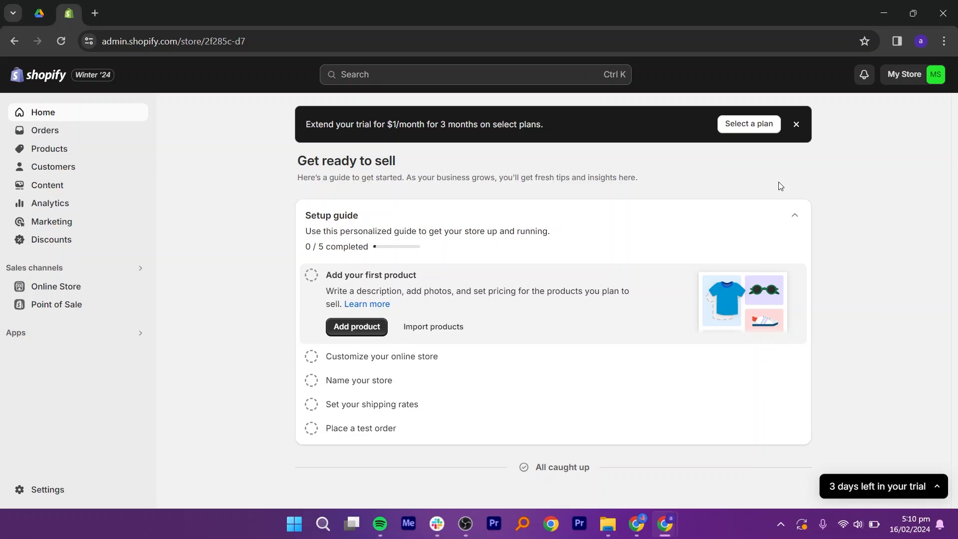
mouse_move(841, 216)
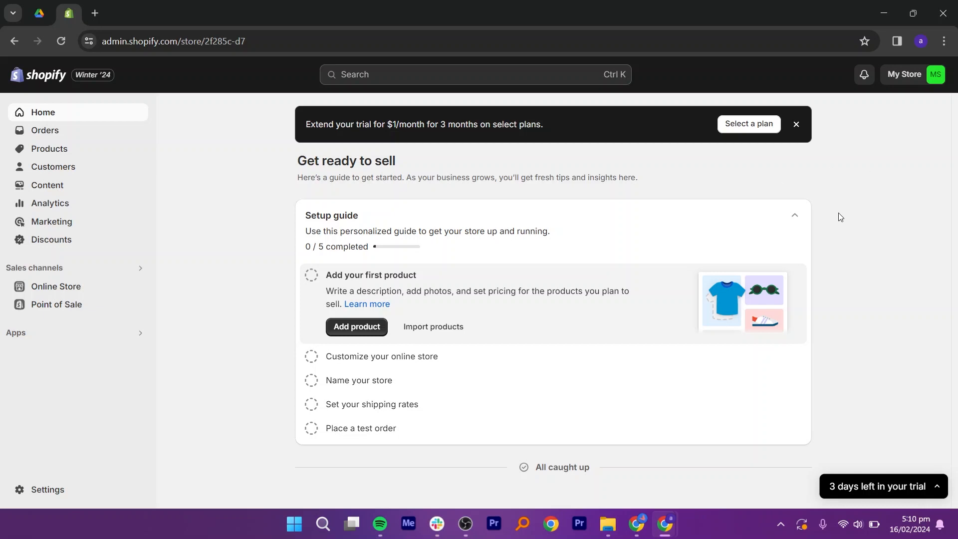
mouse_move(831, 196)
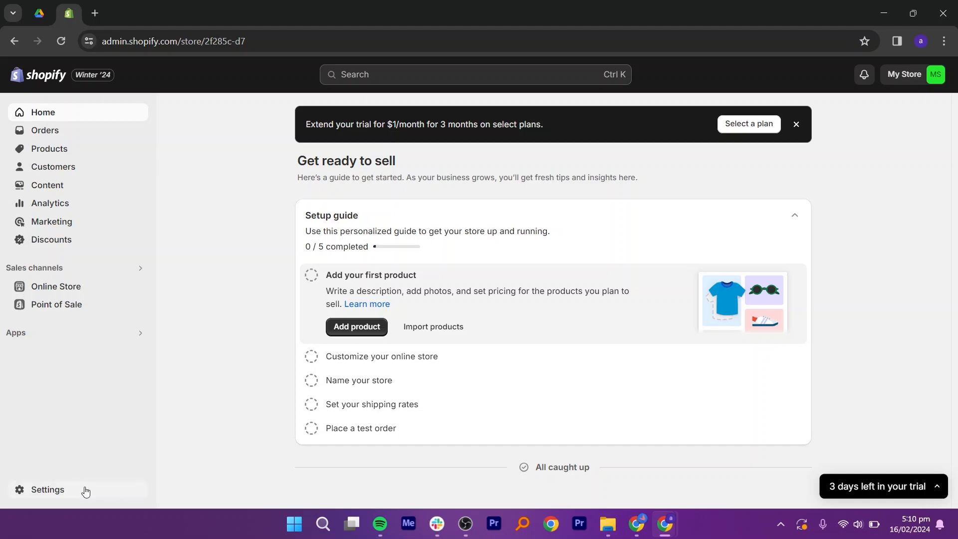
Open the store Settings and view currency, time zone and units under General.
click(47, 489)
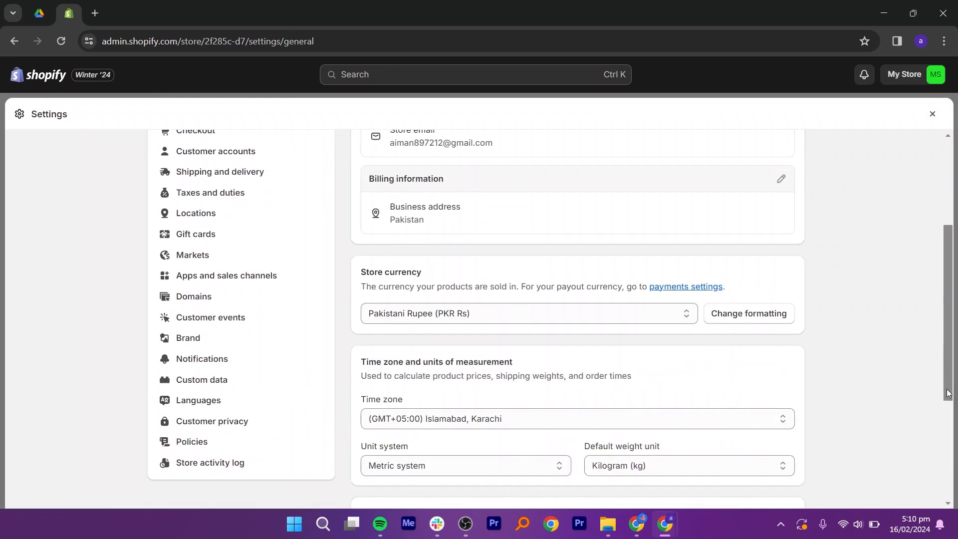
scroll(down, 3)
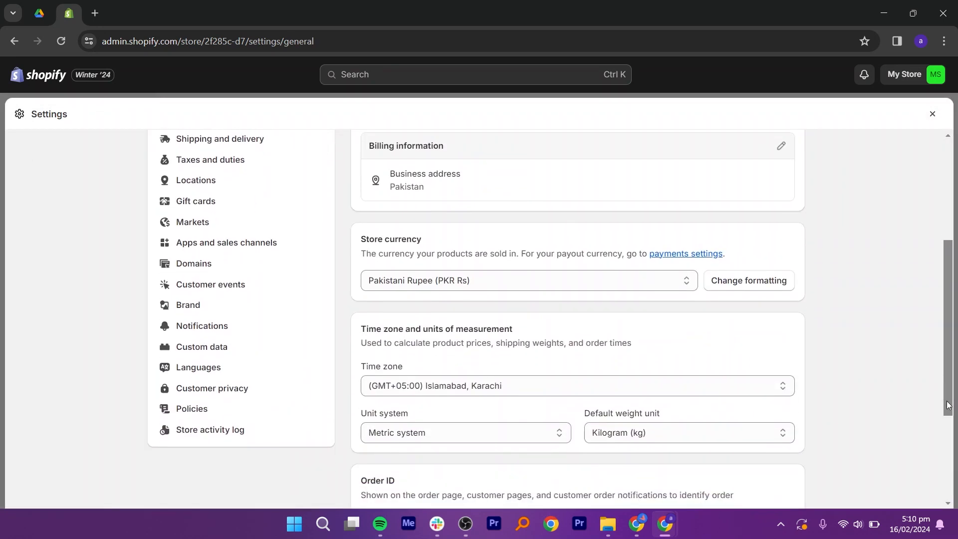
Reach the Order confirmation template through Notifications and Customer notifications.
click(202, 325)
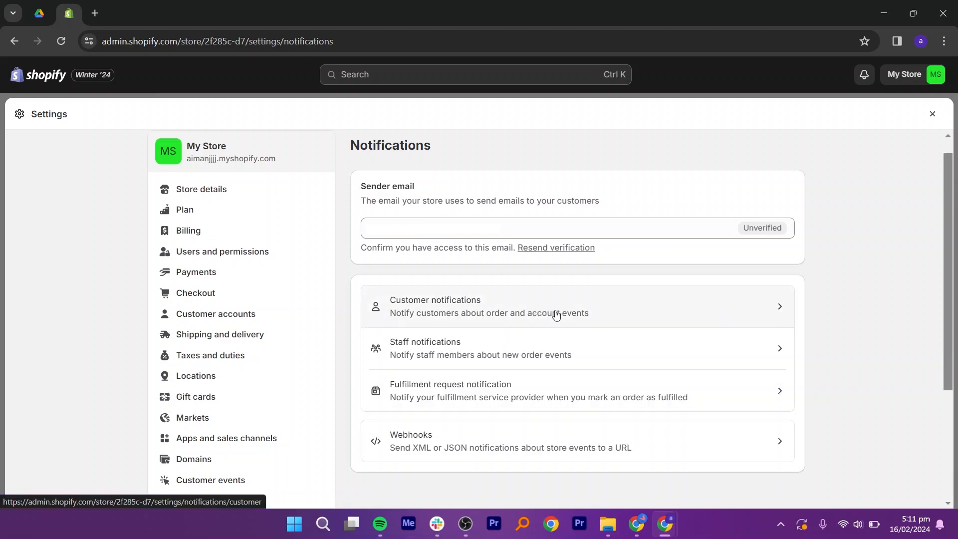
mouse_move(592, 314)
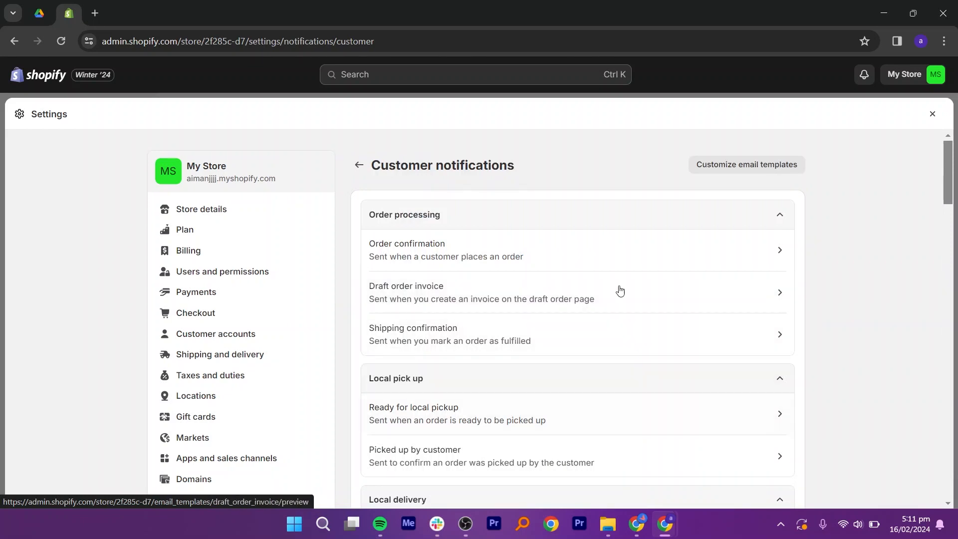
mouse_move(758, 250)
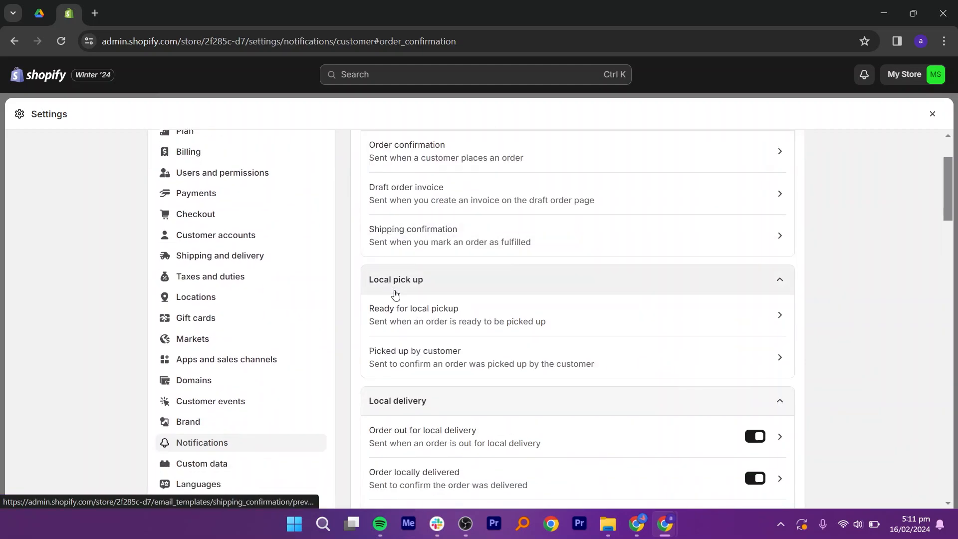
mouse_move(464, 200)
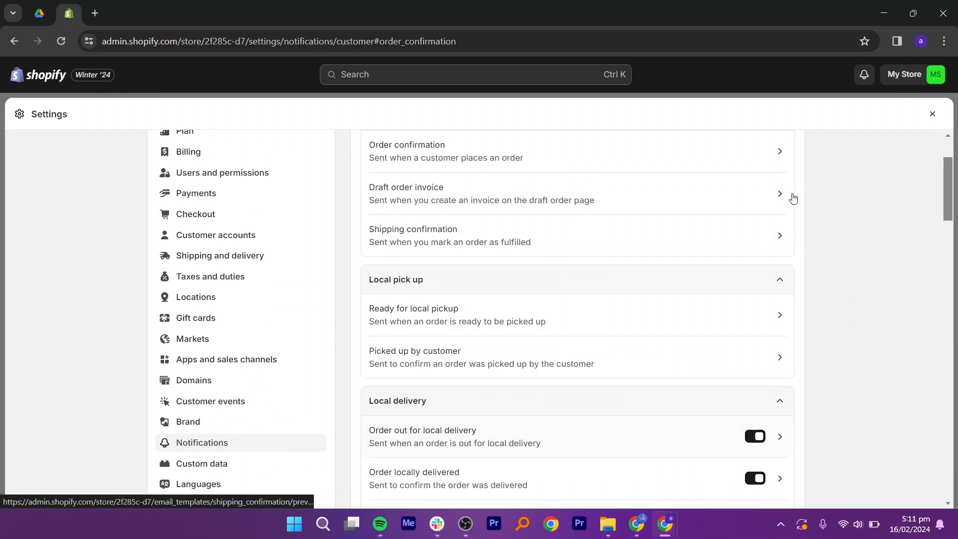
scroll(down, 3)
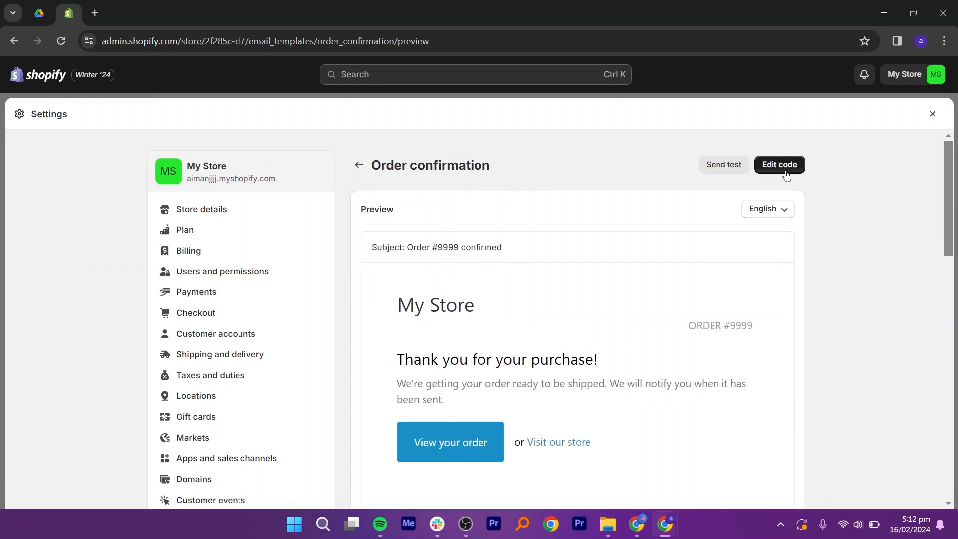
Edit the Order confirmation code, reviewing its subject and Liquid HTML body.
click(780, 165)
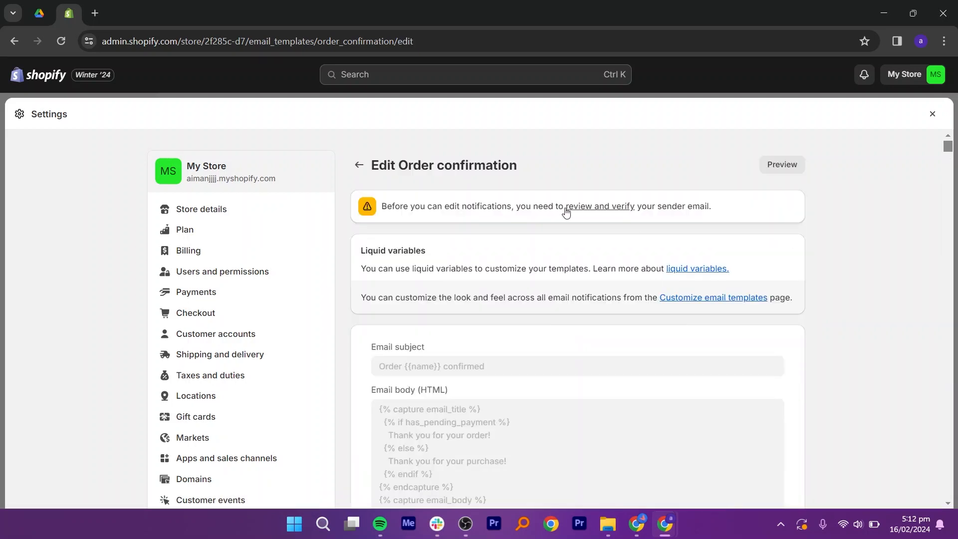
mouse_move(788, 279)
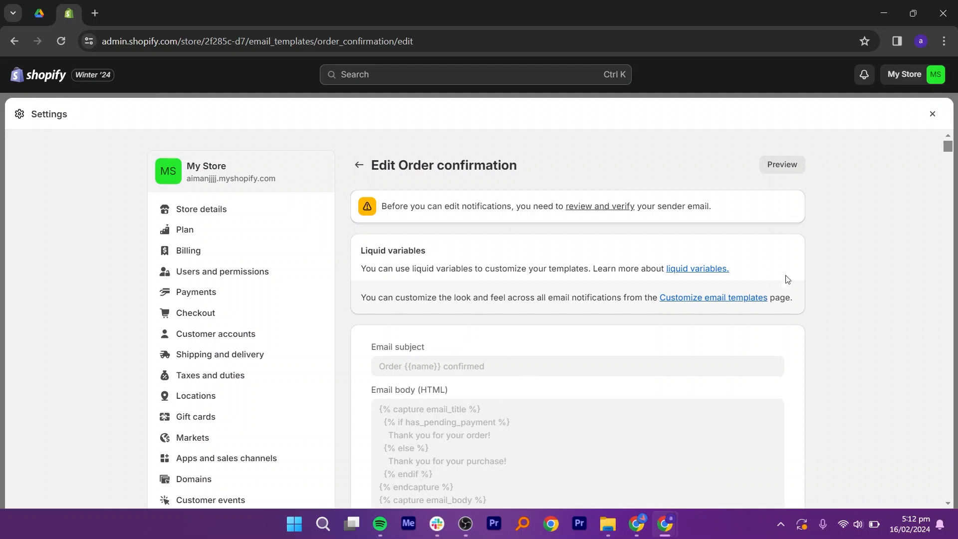
scroll(down, 3)
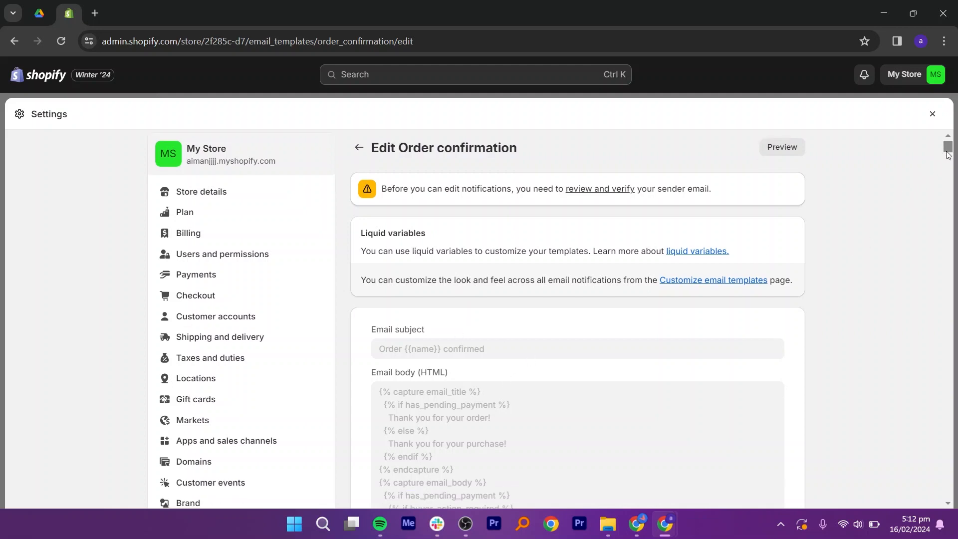
scroll(down, 3)
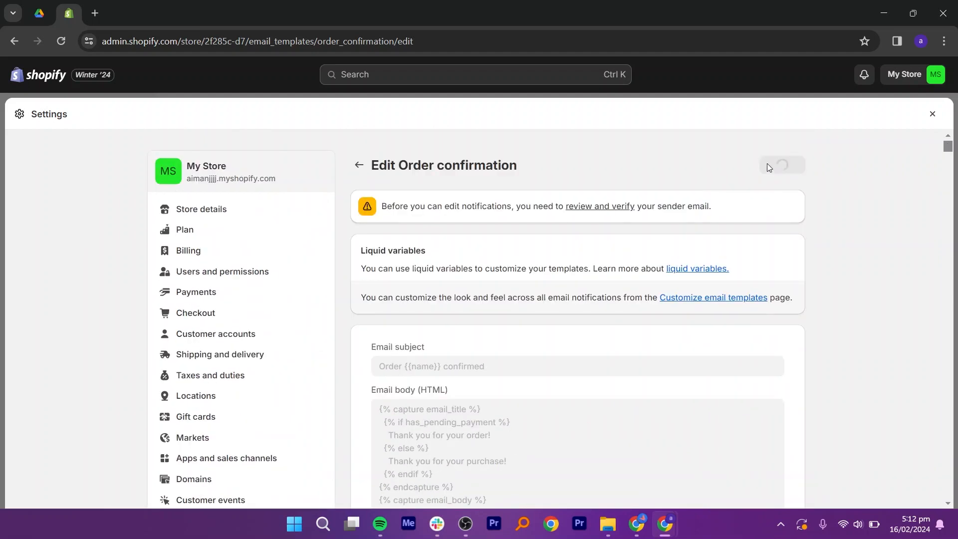
Preview the order confirmation email and read its order summary and customer information.
click(782, 163)
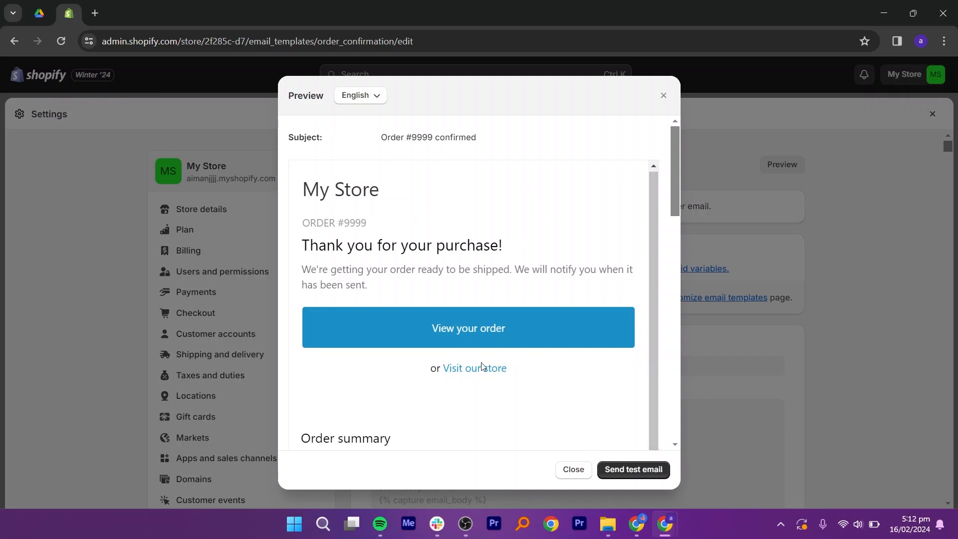
mouse_move(675, 205)
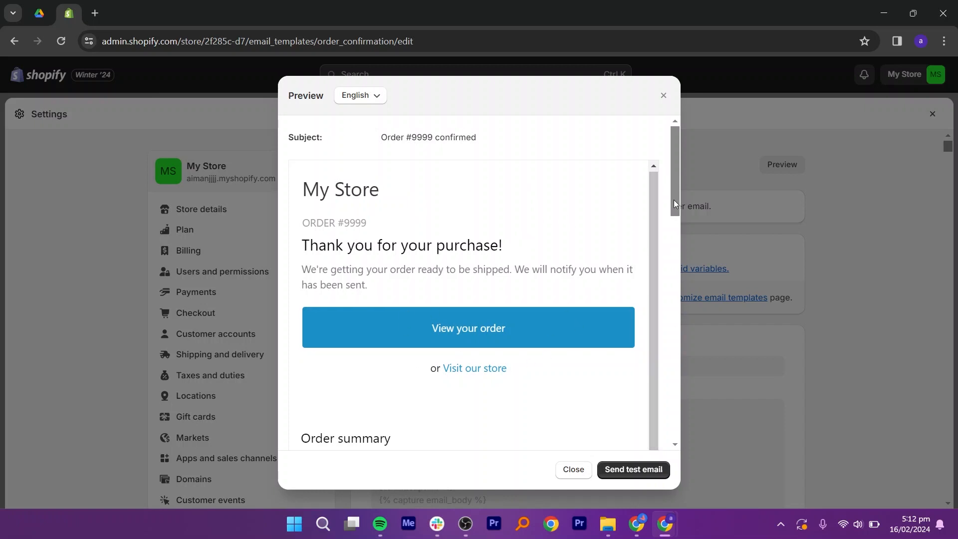
scroll(down, 3)
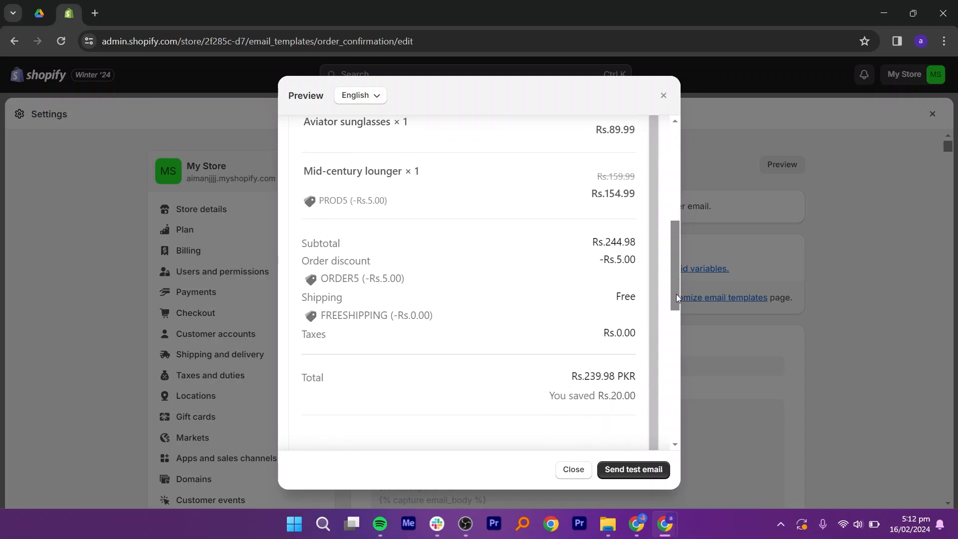
scroll(down, 3)
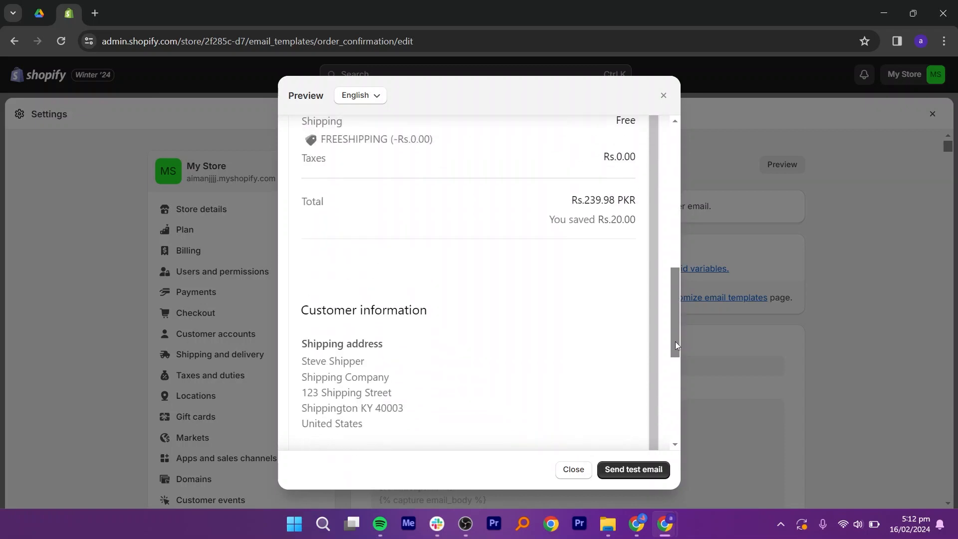
scroll(down, 3)
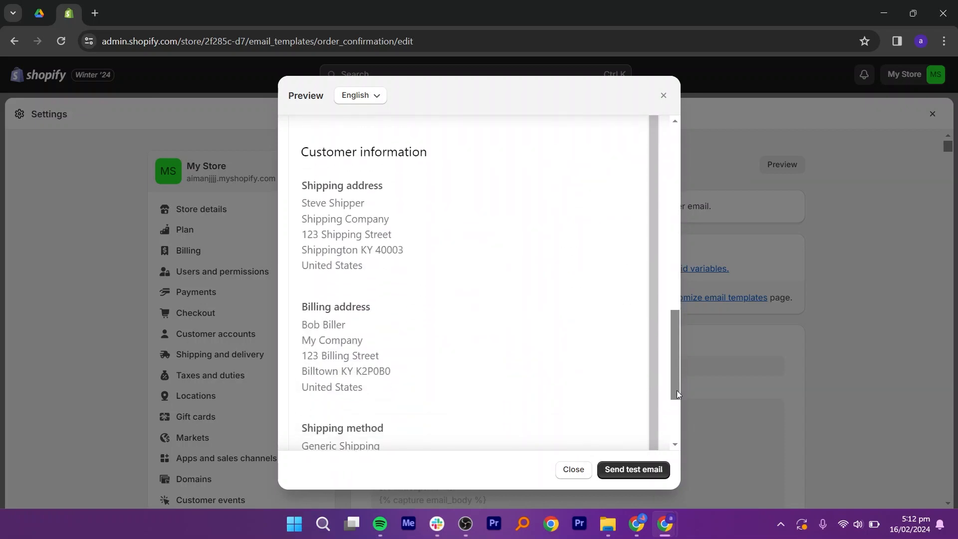
scroll(down, 3)
text(email)
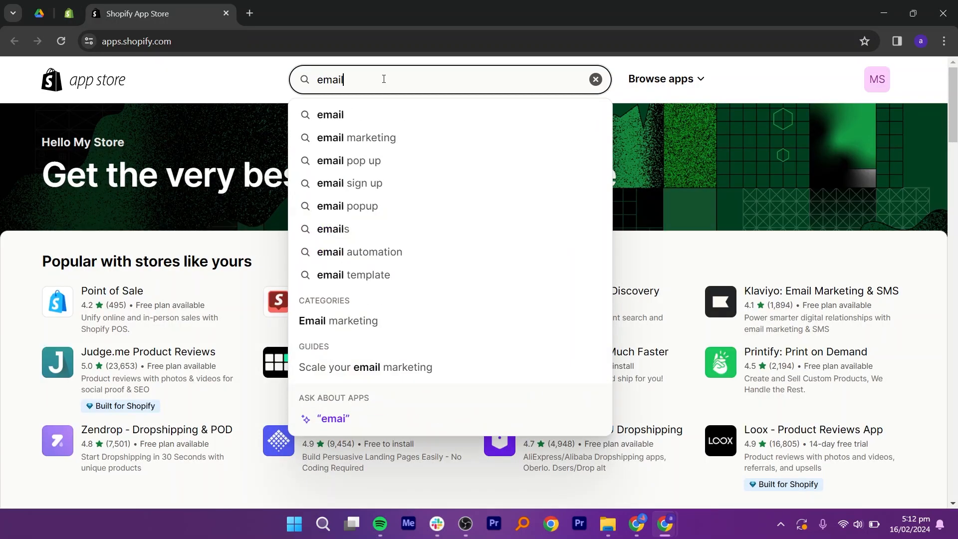
Search the App Store for 'email', select Omnisend Email Marketing & SMS, and return to admin home.
key(Enter)
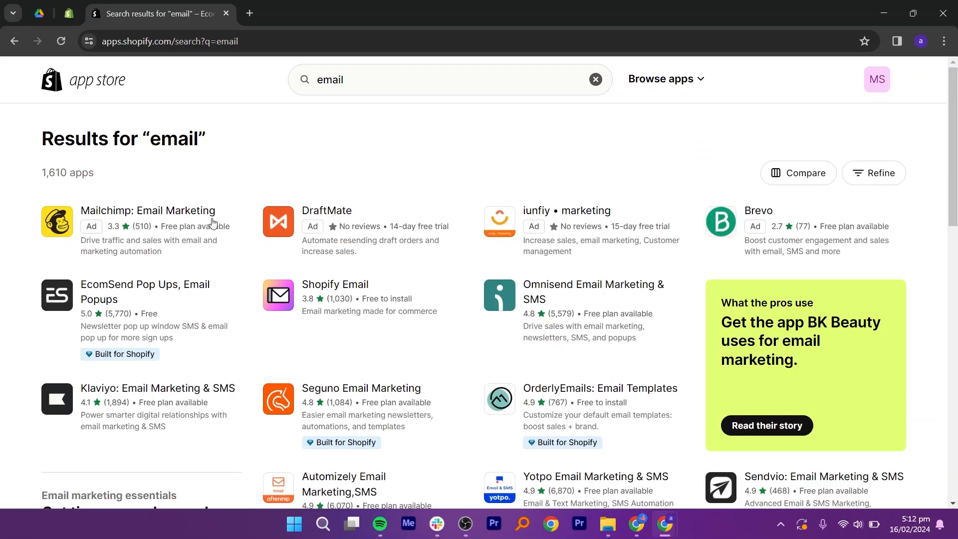
mouse_move(565, 292)
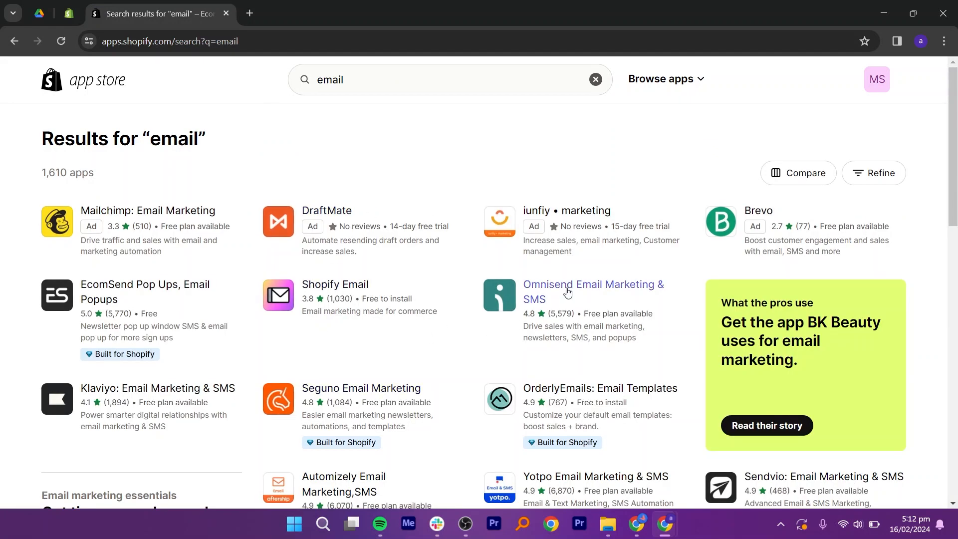
click(592, 291)
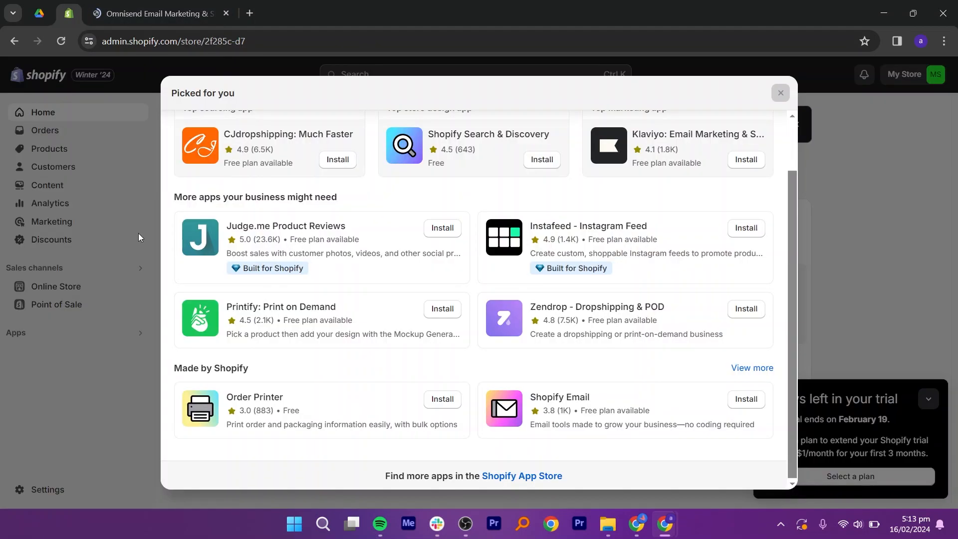
click(781, 93)
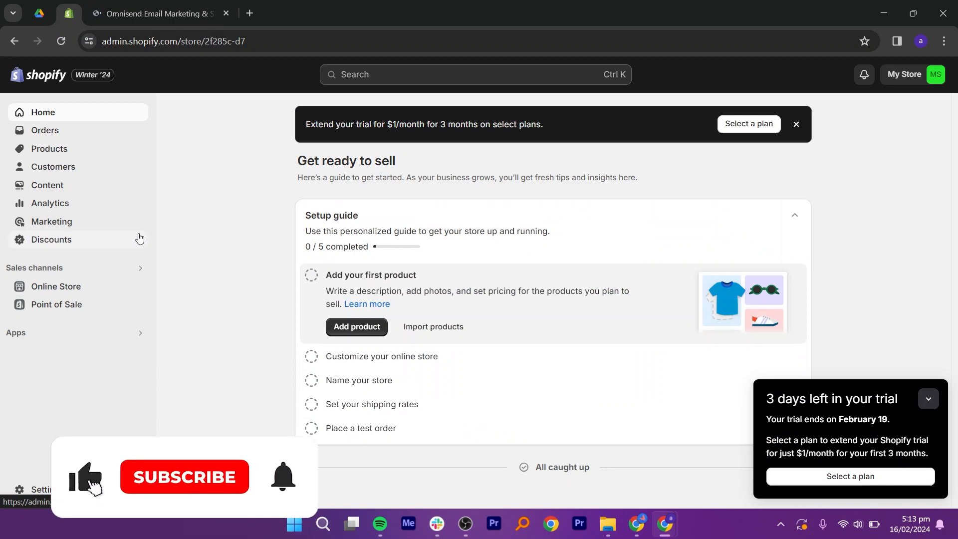
click(184, 477)
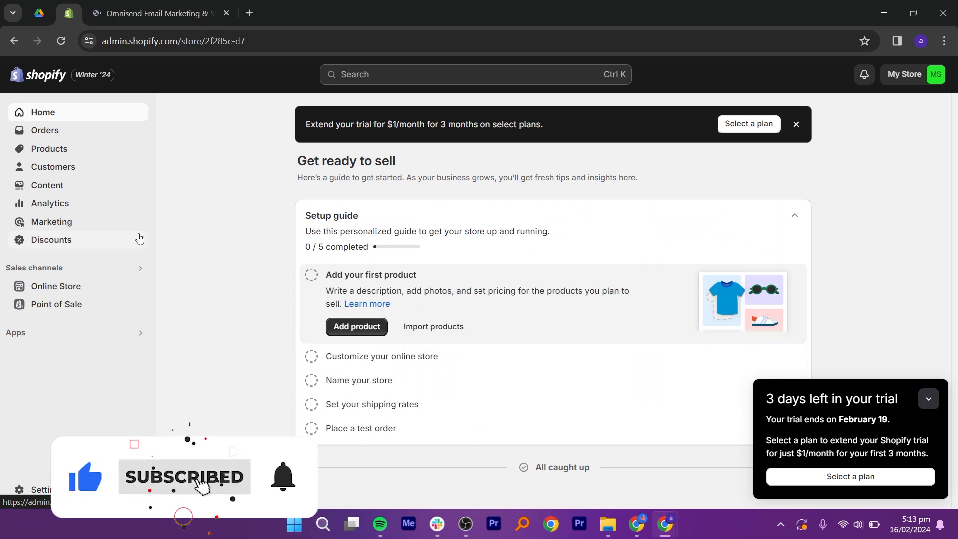